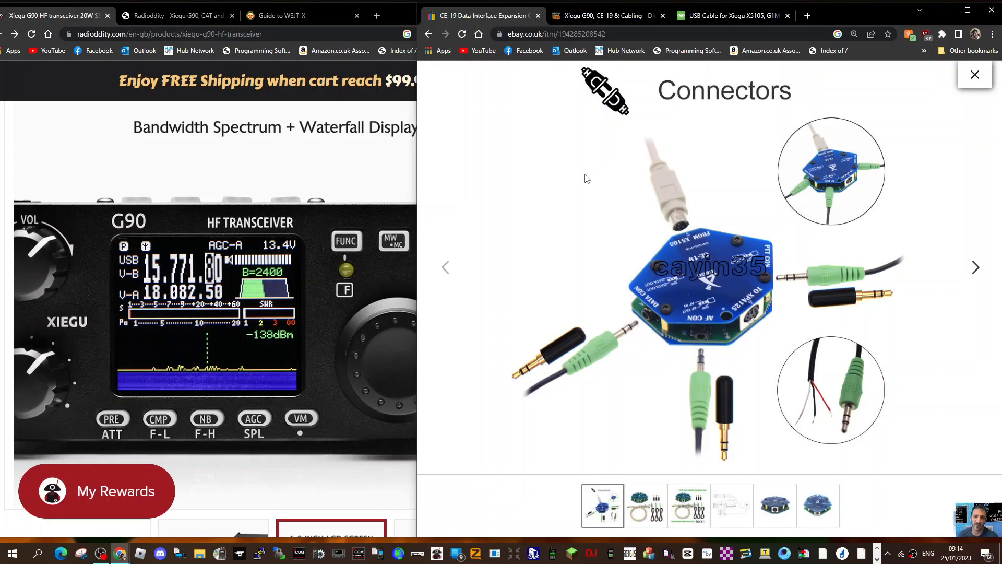
mouse_move(566, 192)
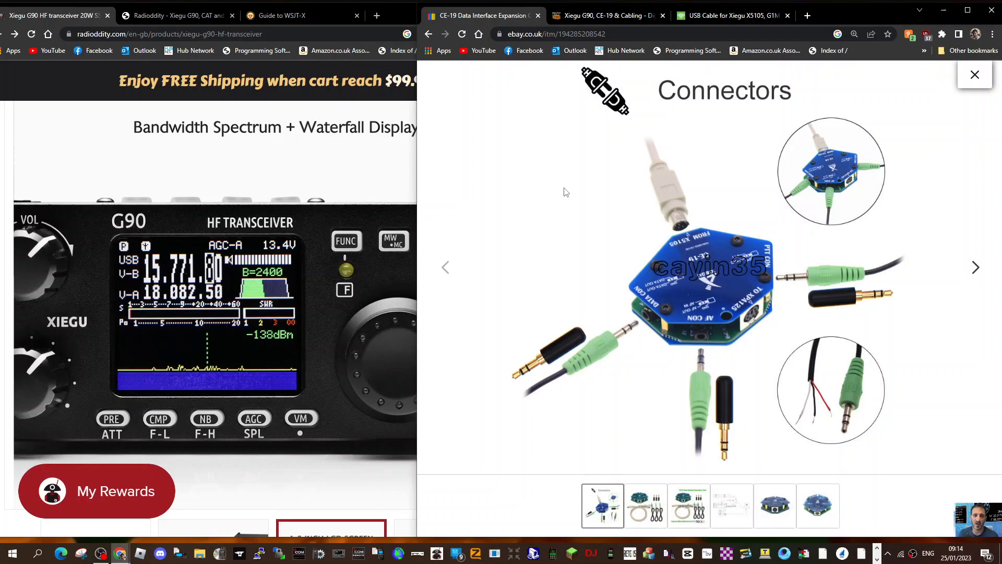
mouse_move(546, 224)
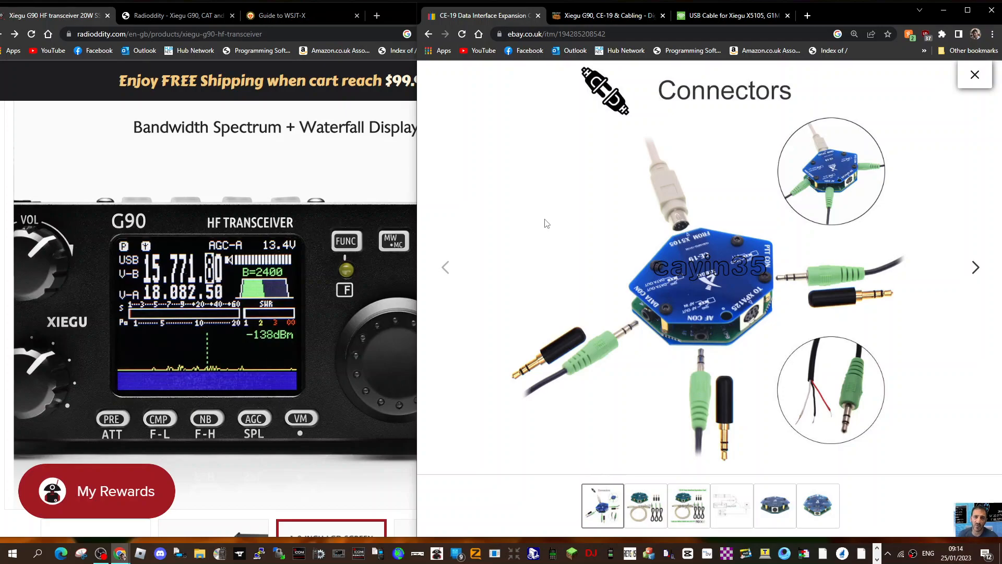
mouse_move(723, 265)
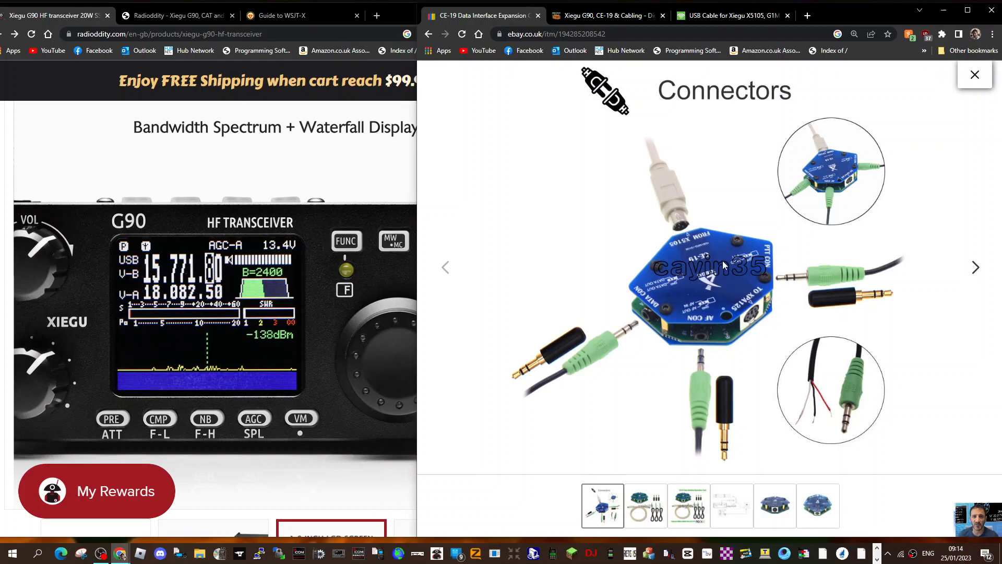
mouse_move(698, 286)
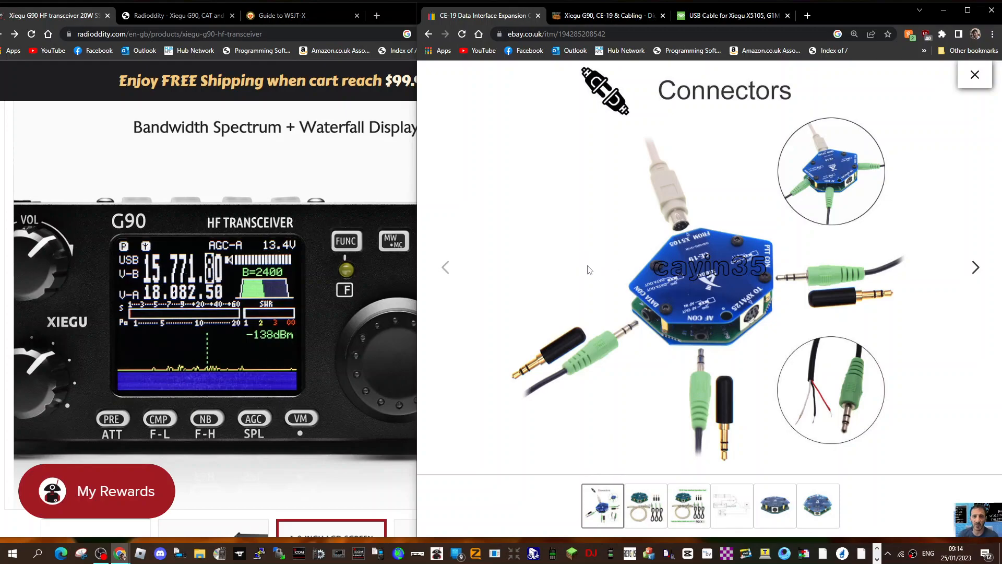
mouse_move(559, 228)
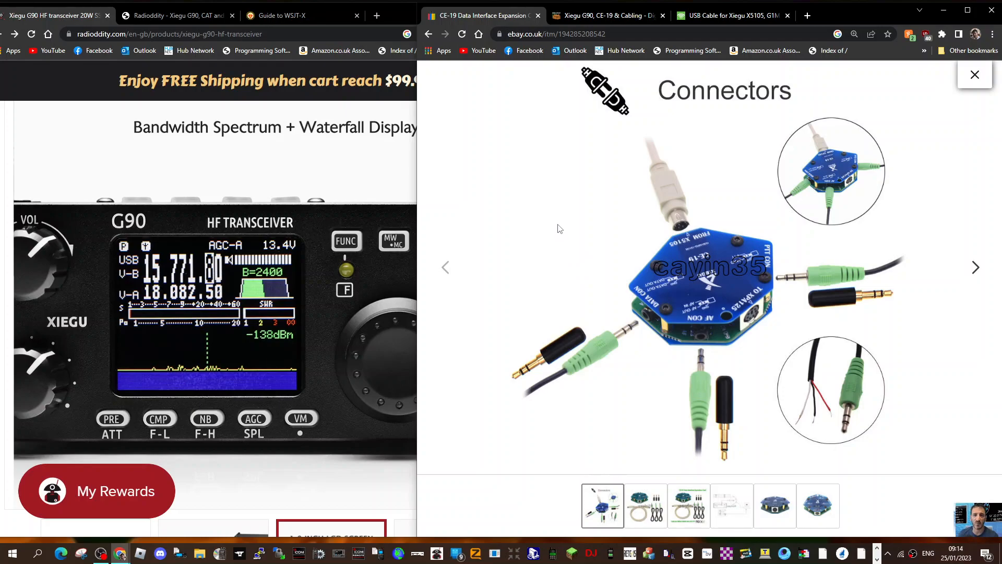
mouse_move(753, 280)
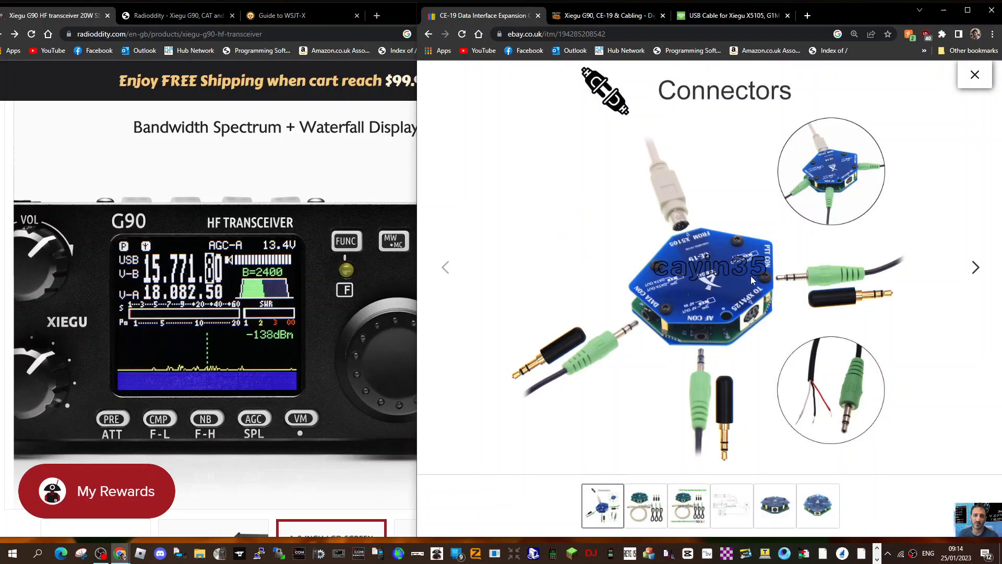
mouse_move(644, 254)
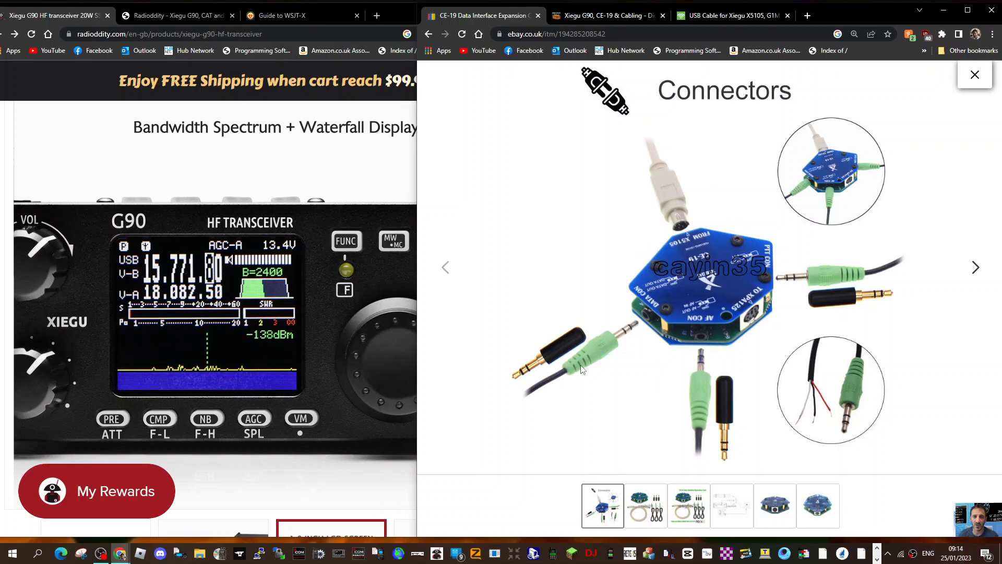
mouse_move(850, 313)
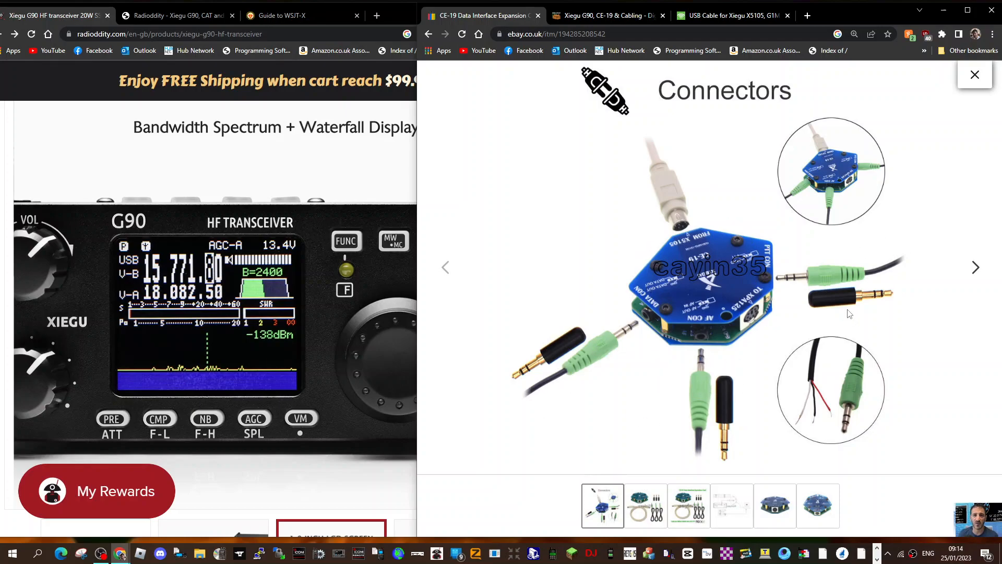
mouse_move(676, 206)
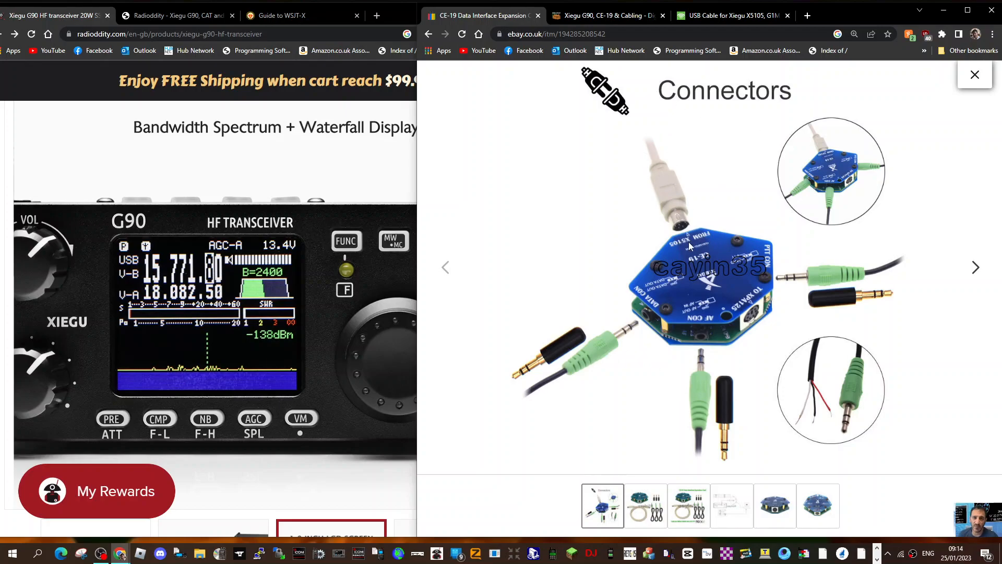
mouse_move(695, 222)
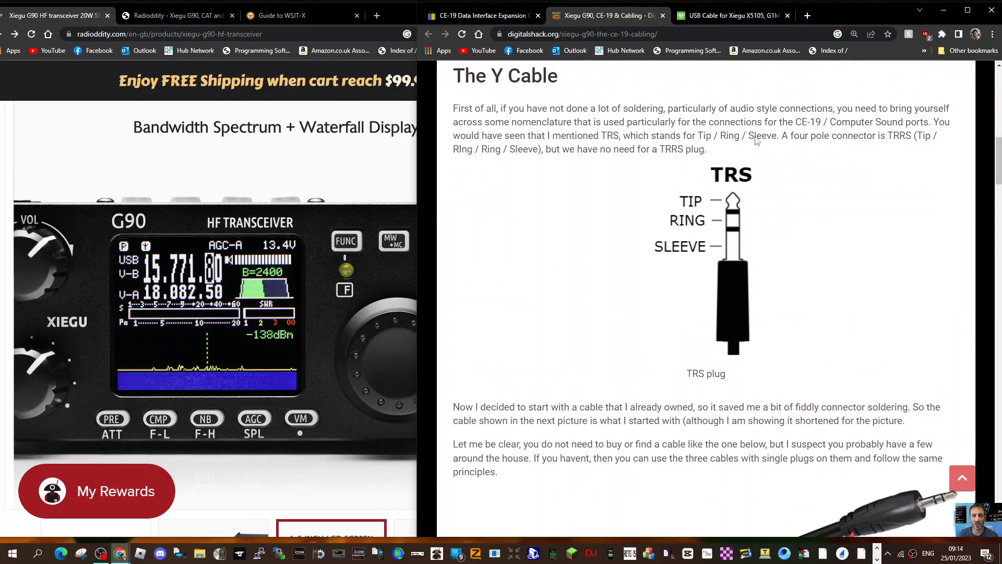
Step: Scroll the digitalshack CE-19 cabling article past the TRS plug drawing to the audio cable wiring diagram
scroll(down, 3)
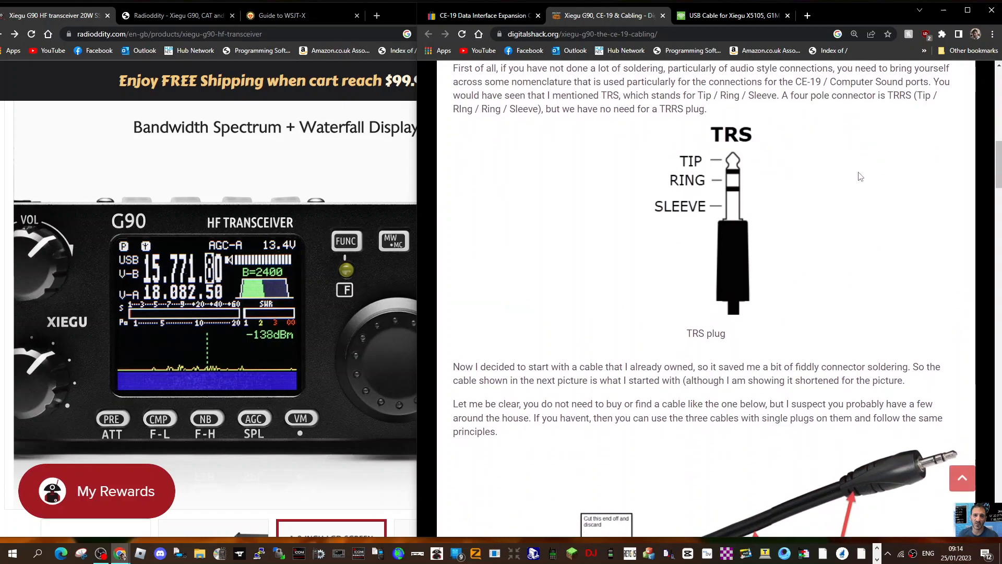
scroll(down, 3)
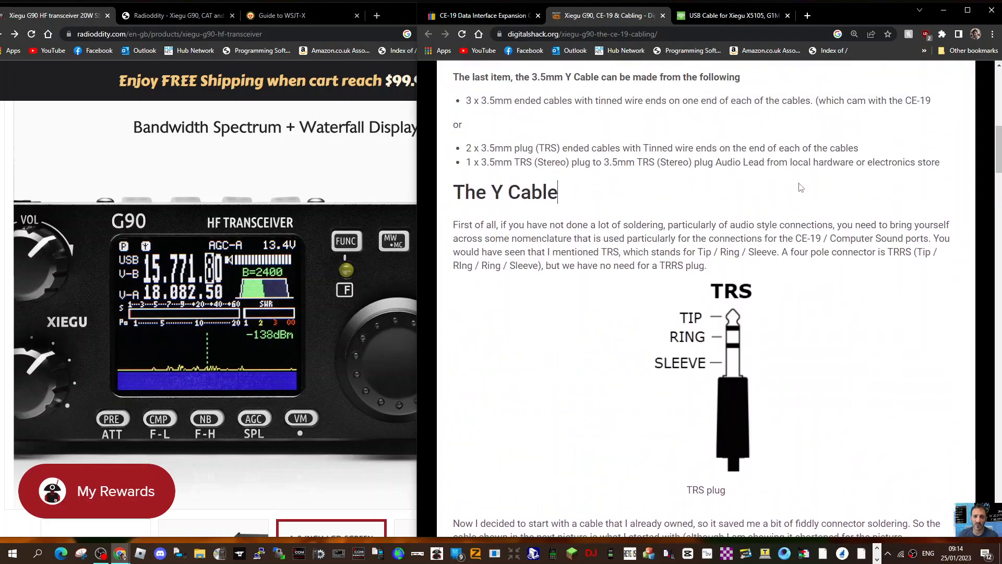
scroll(down, 3)
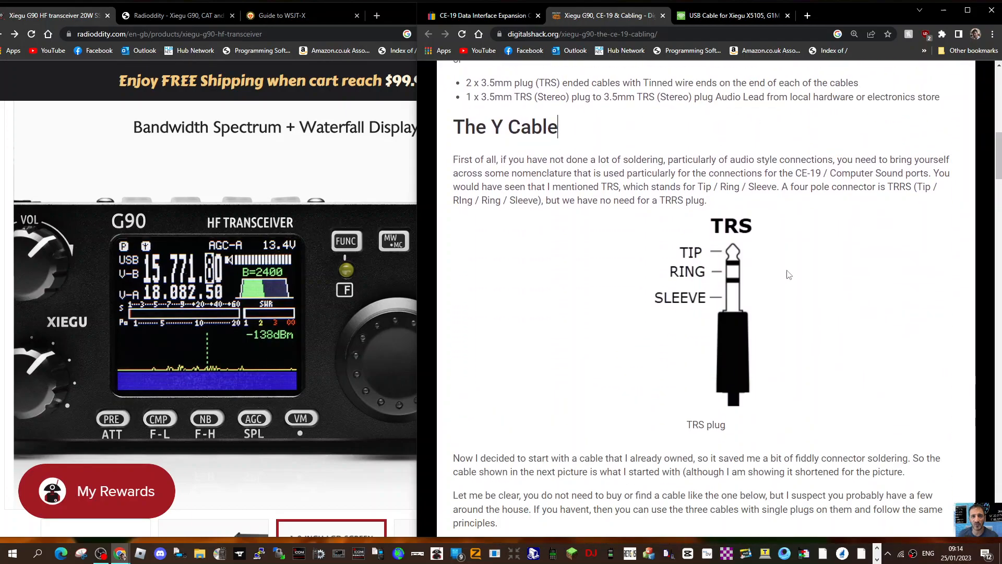
scroll(down, 3)
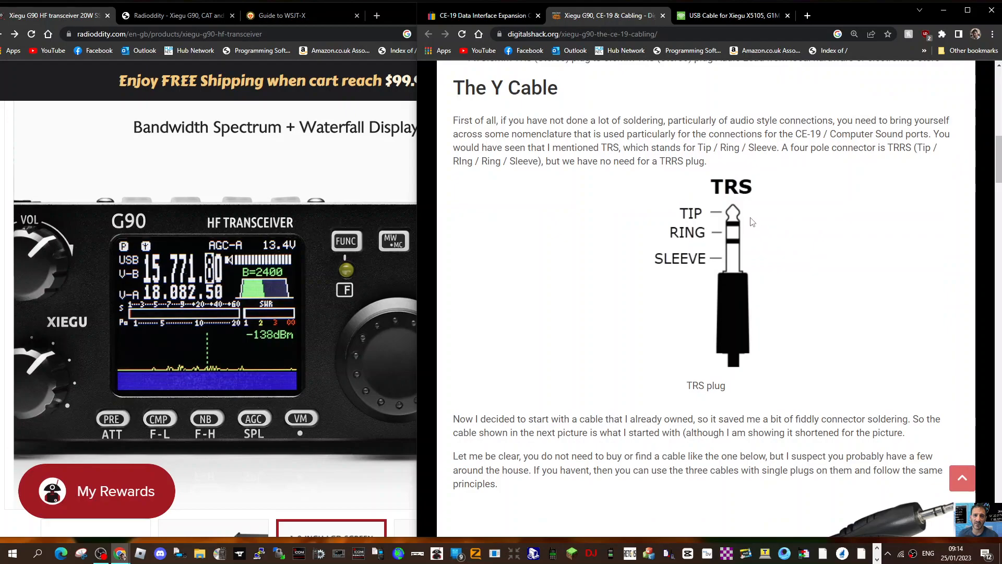
mouse_move(786, 259)
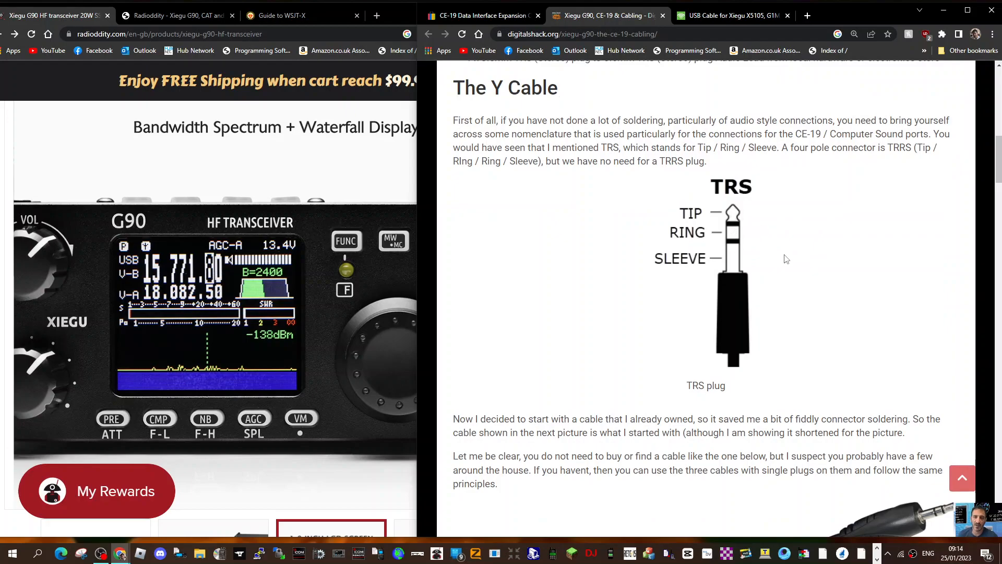
scroll(down, 3)
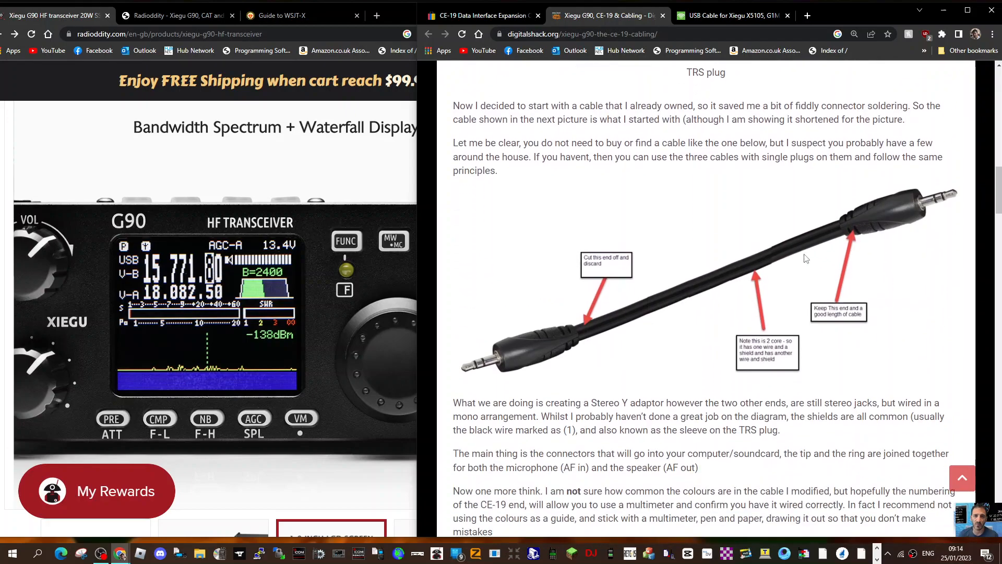
scroll(down, 3)
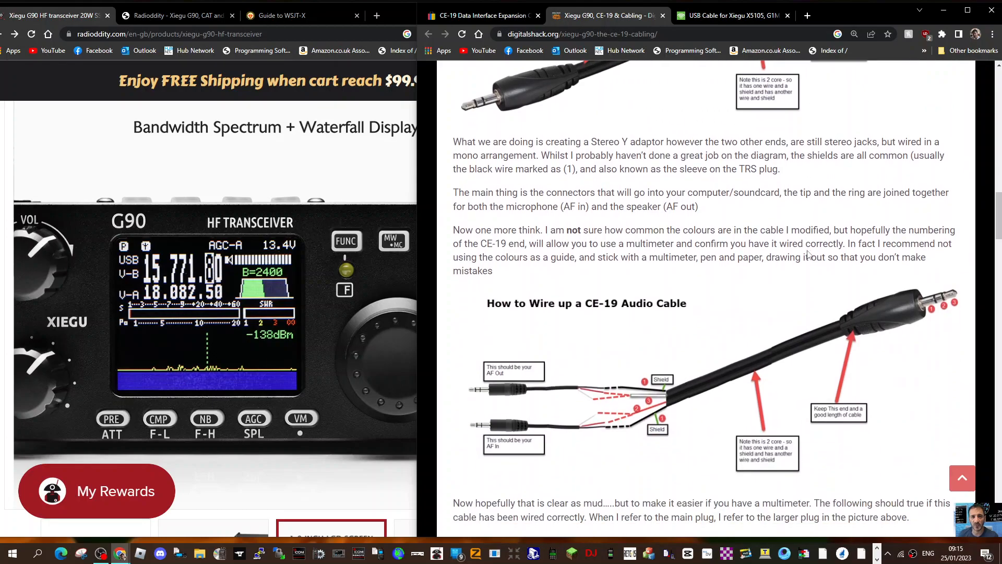
Step: Scroll to the 'How to Wire up a CE-19 Audio Cable' diagram with its numbered probe steps
scroll(down, 3)
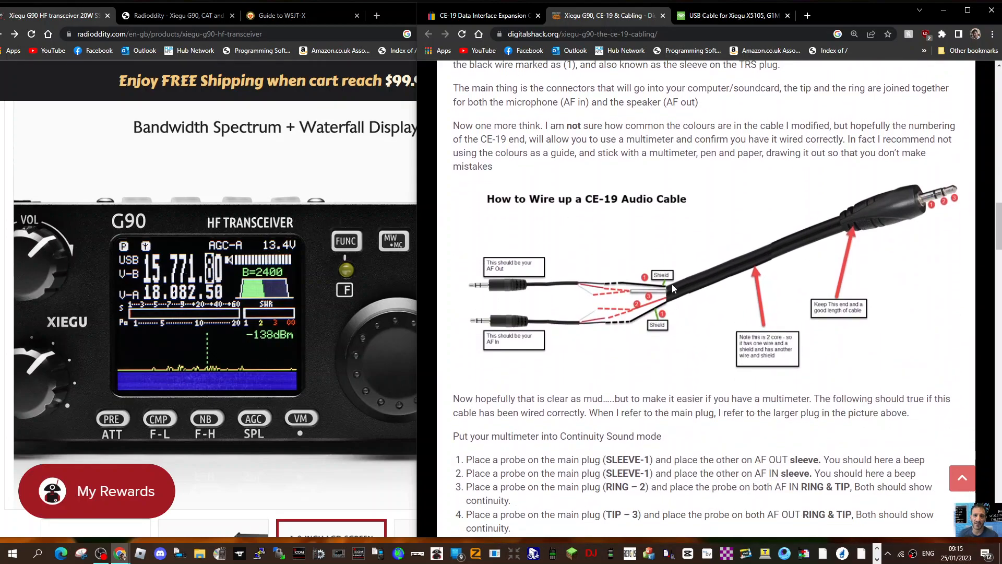
mouse_move(495, 326)
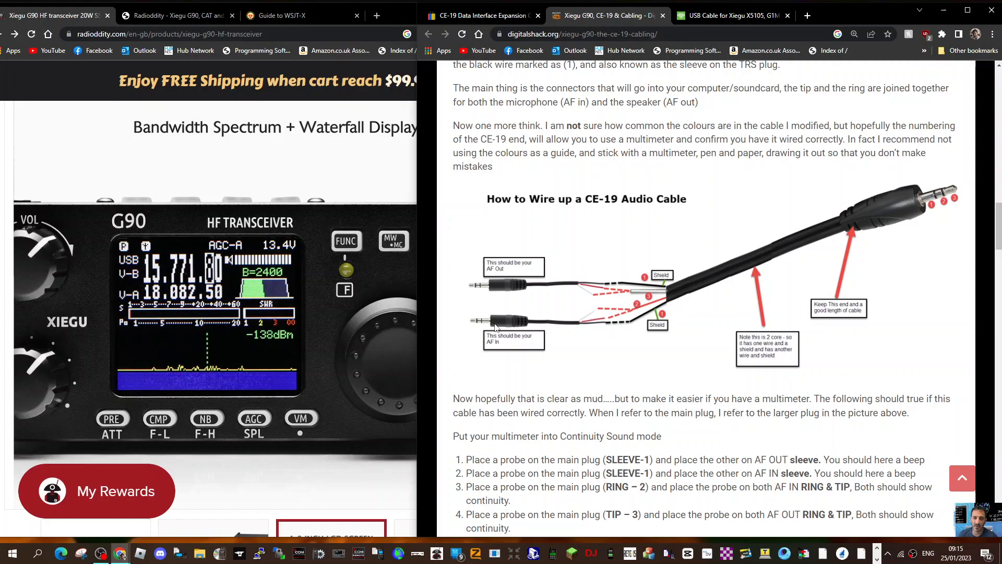
mouse_move(515, 320)
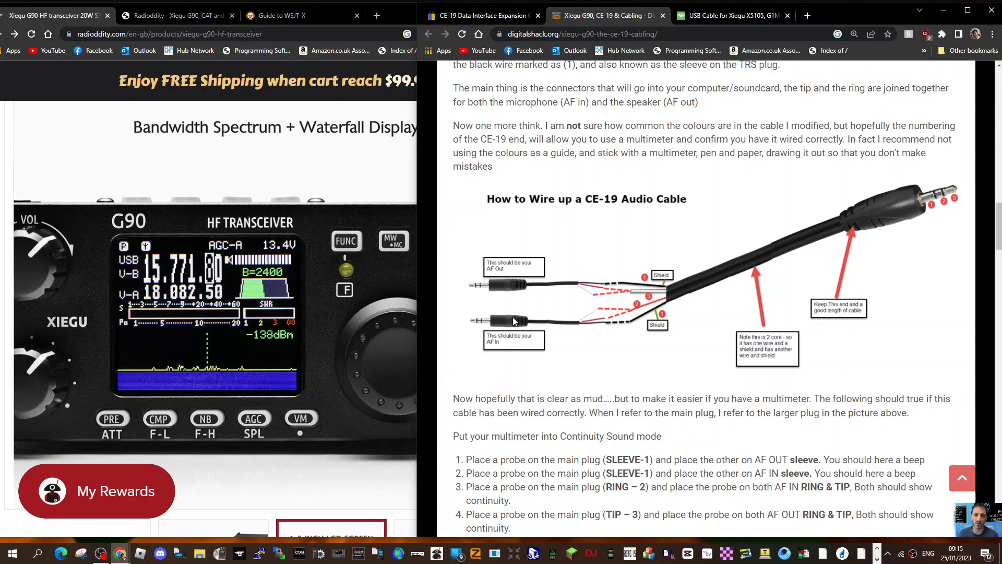
mouse_move(602, 232)
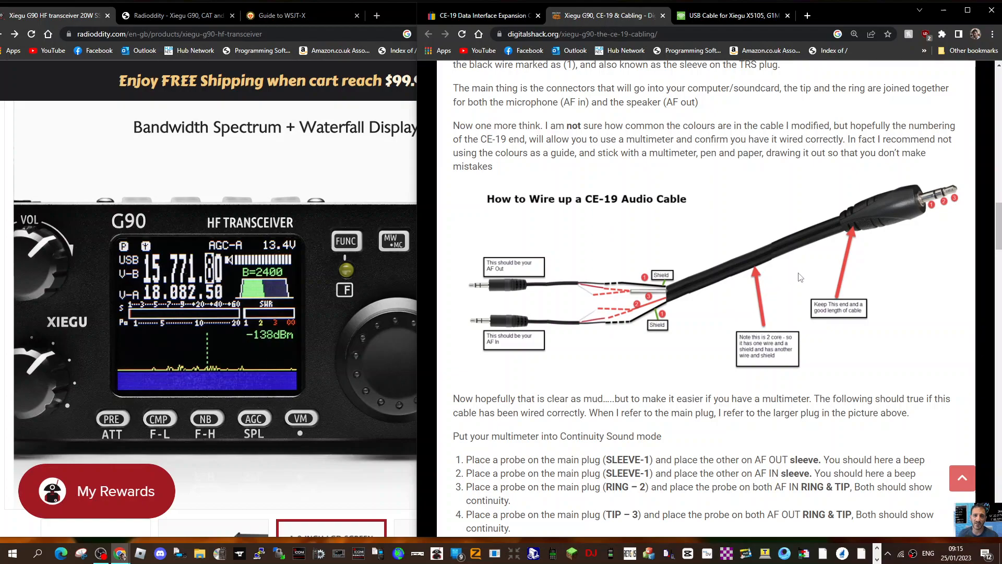
scroll(down, 3)
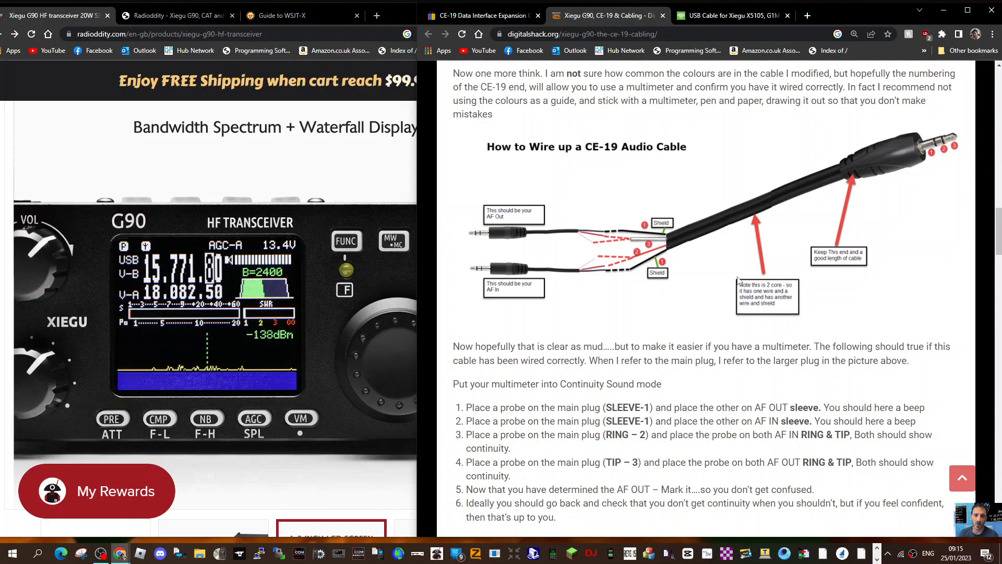
mouse_move(928, 163)
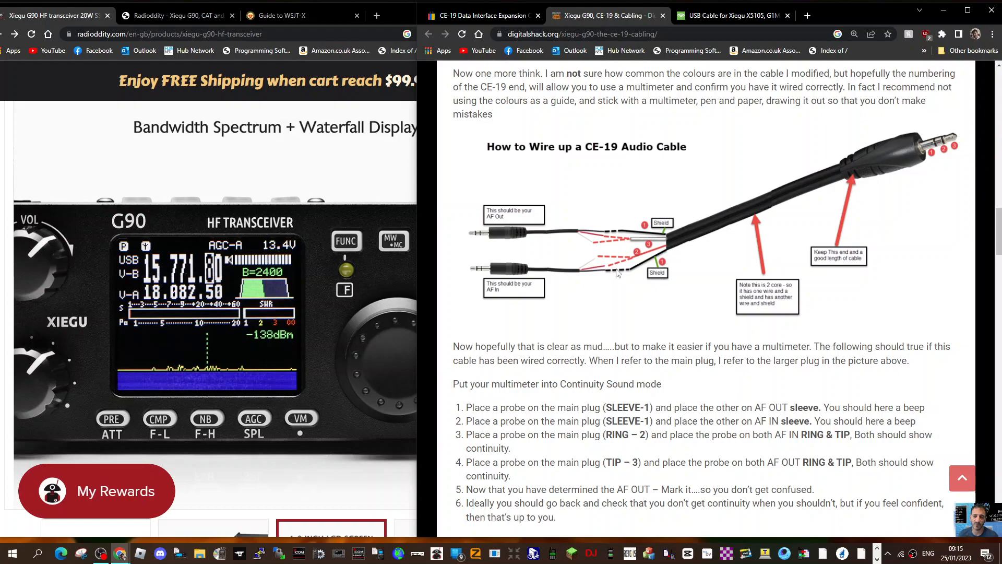
mouse_move(727, 244)
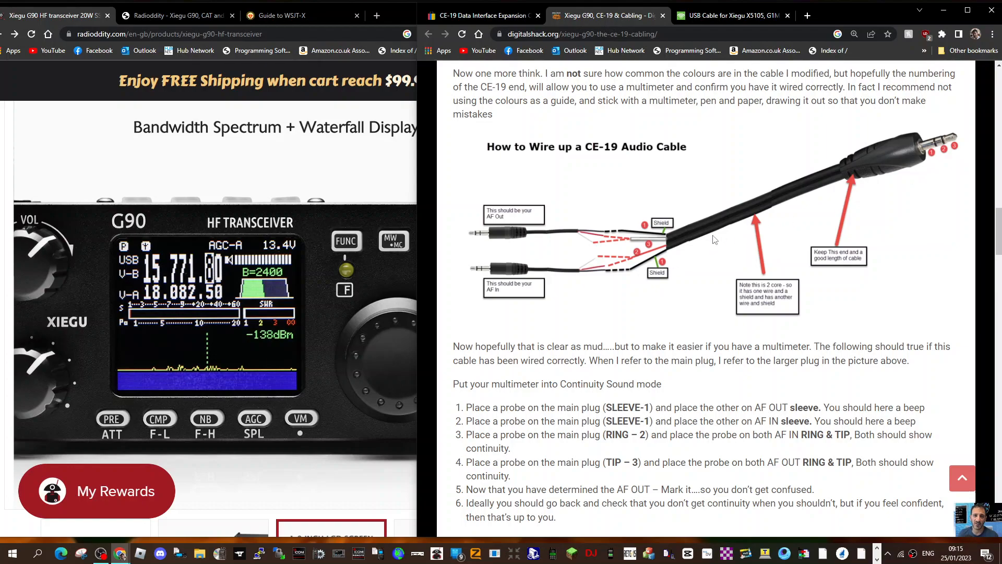
mouse_move(651, 237)
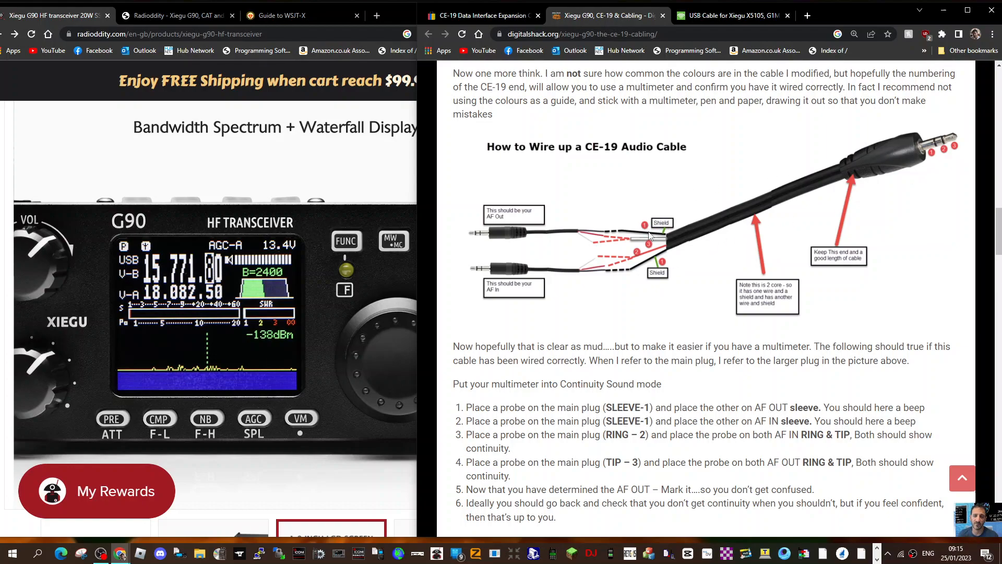
mouse_move(955, 190)
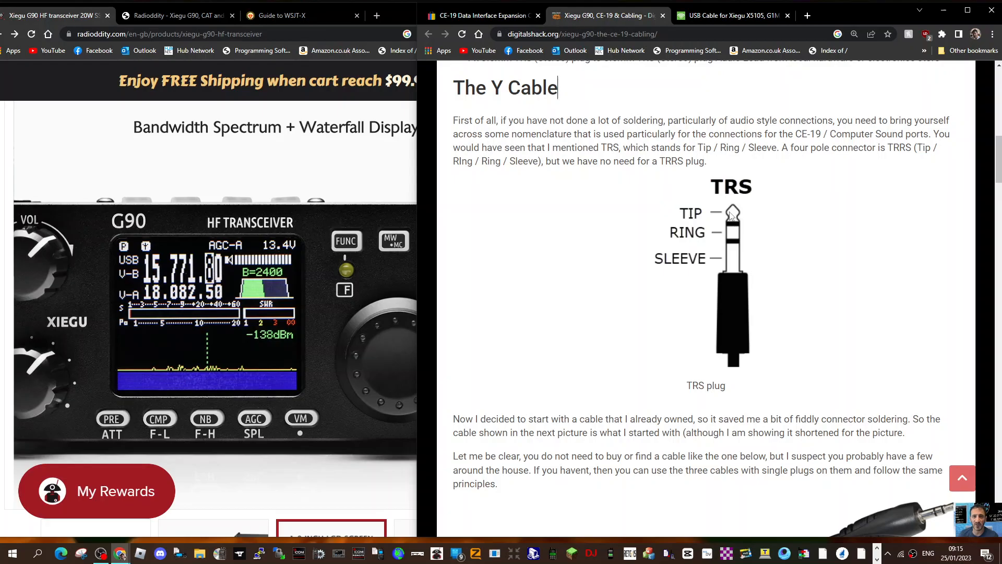
mouse_move(746, 218)
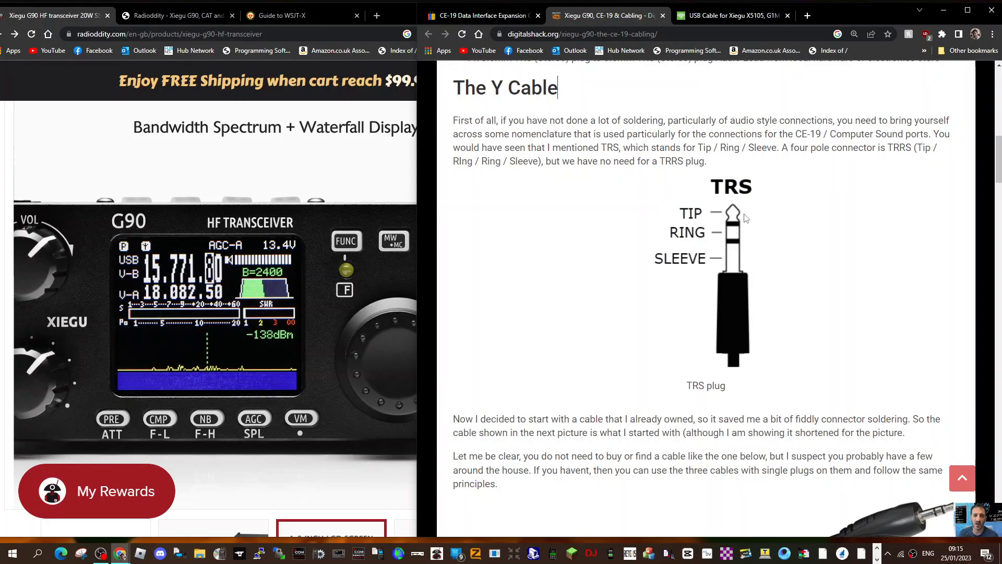
scroll(down, 3)
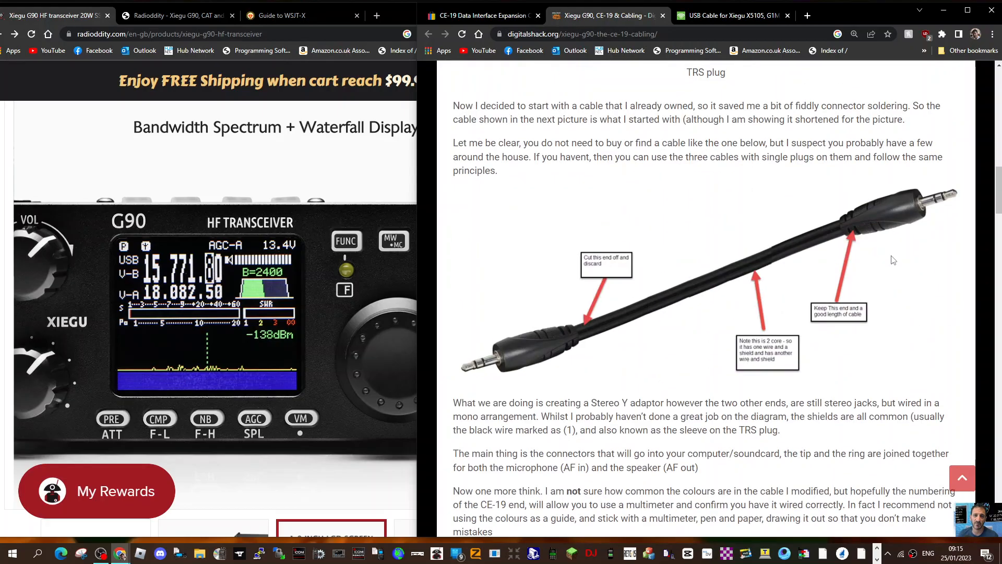
scroll(down, 3)
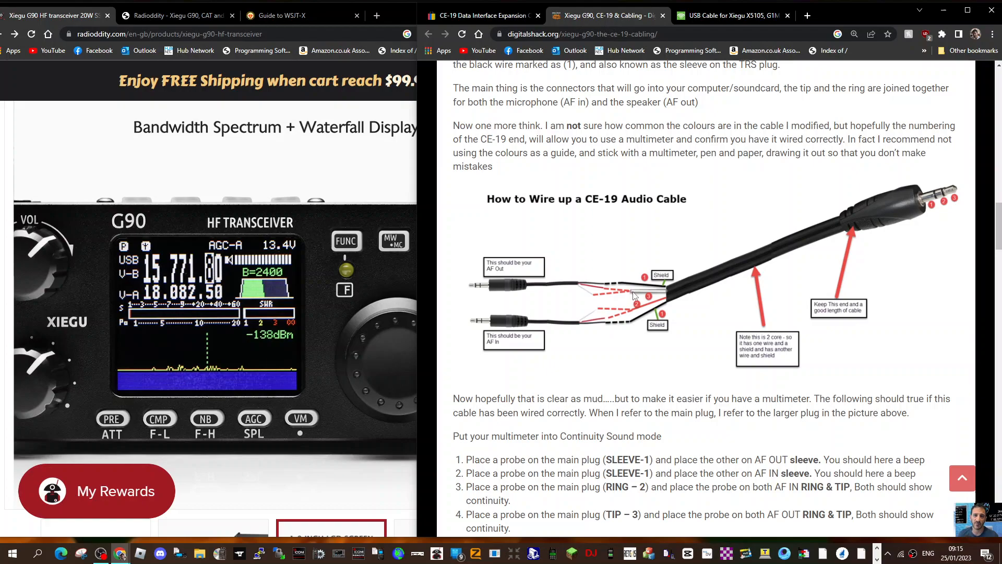
mouse_move(887, 213)
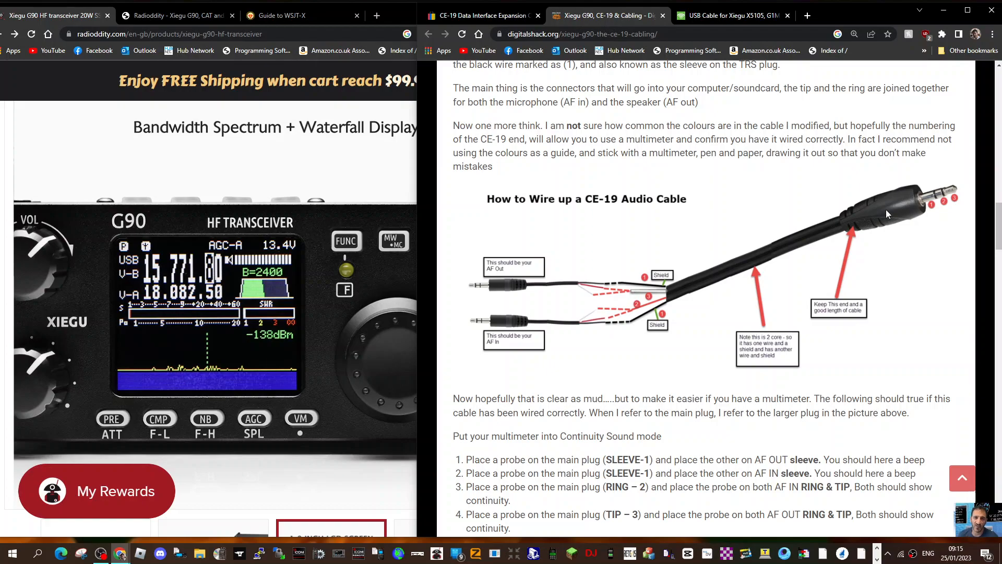
mouse_move(572, 322)
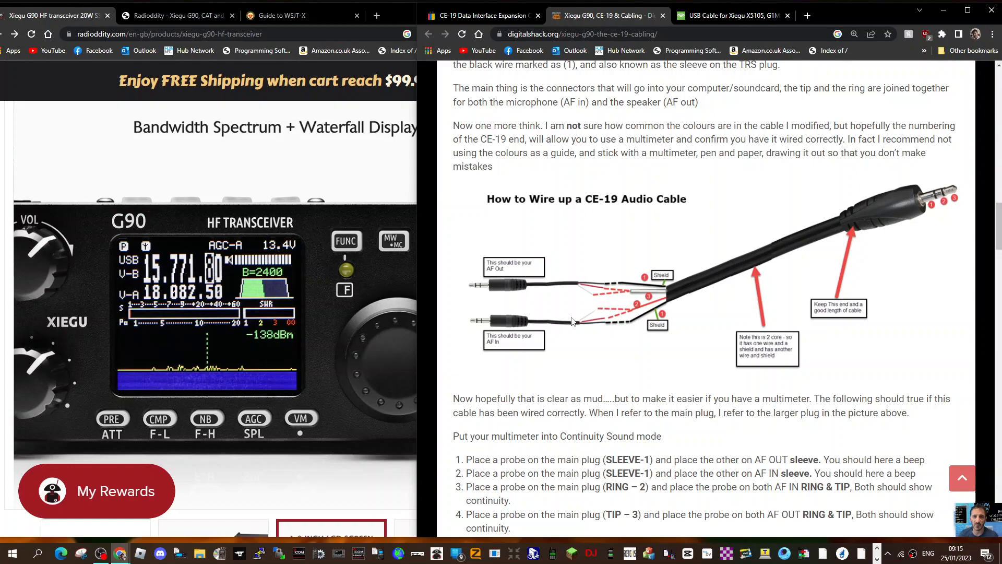
mouse_move(633, 335)
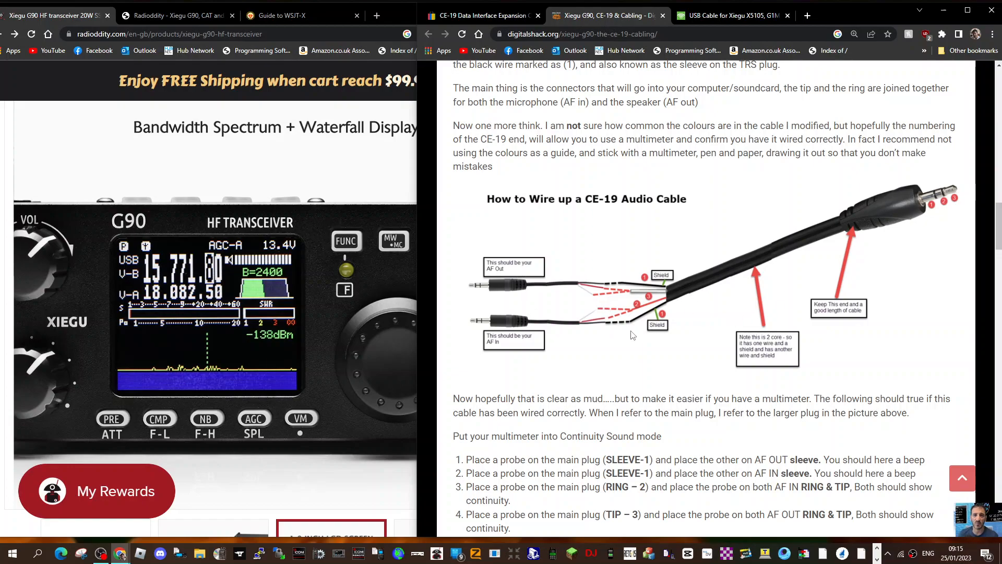
mouse_move(647, 311)
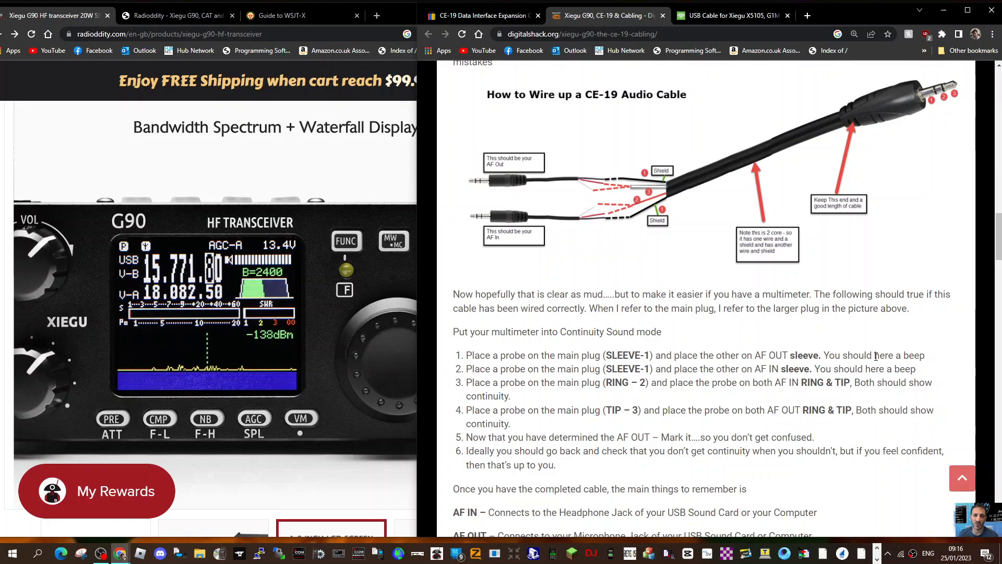
Step: Scroll down to reveal the full six-step multimeter continuity checklist under the wiring diagram
scroll(down, 3)
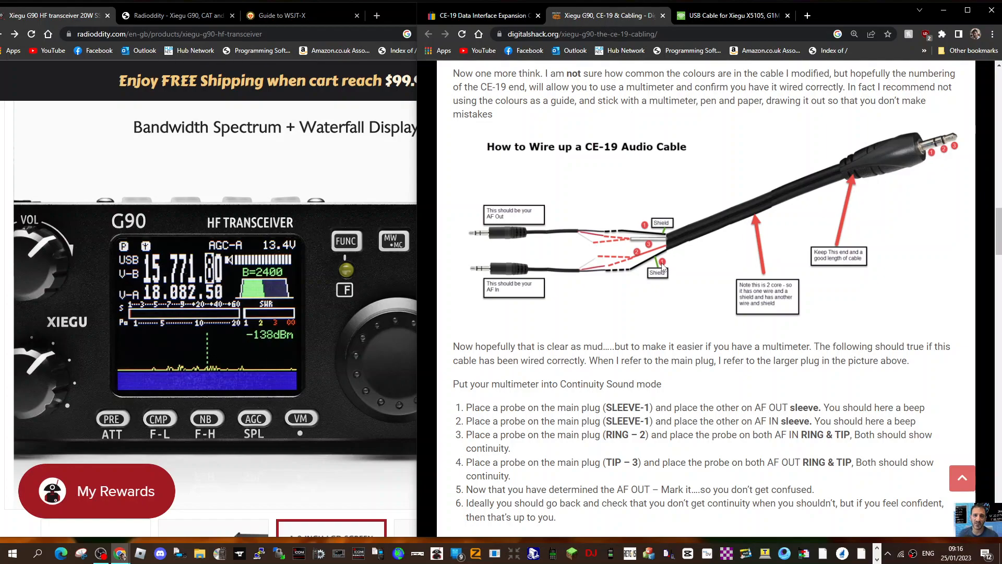
mouse_move(642, 230)
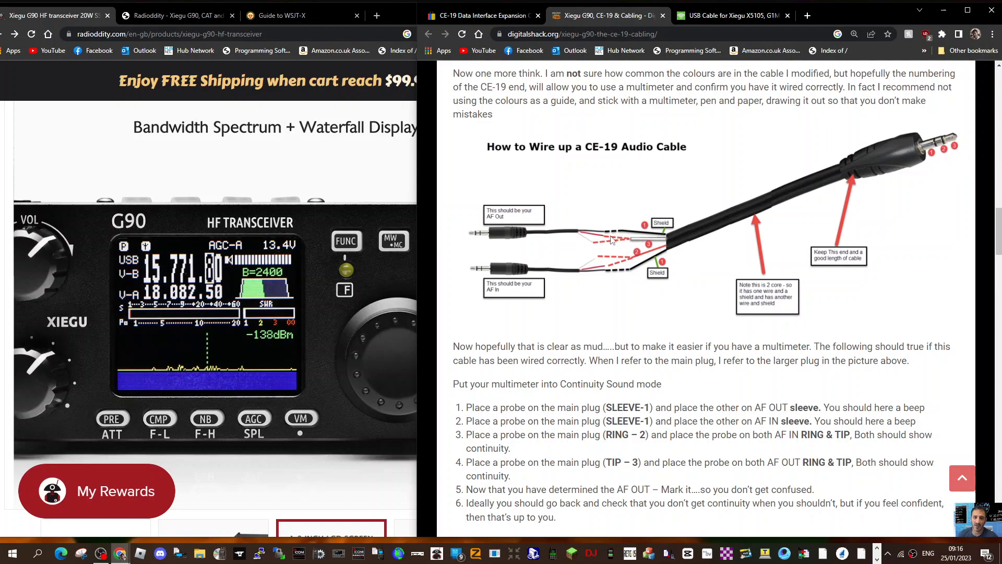
mouse_move(649, 232)
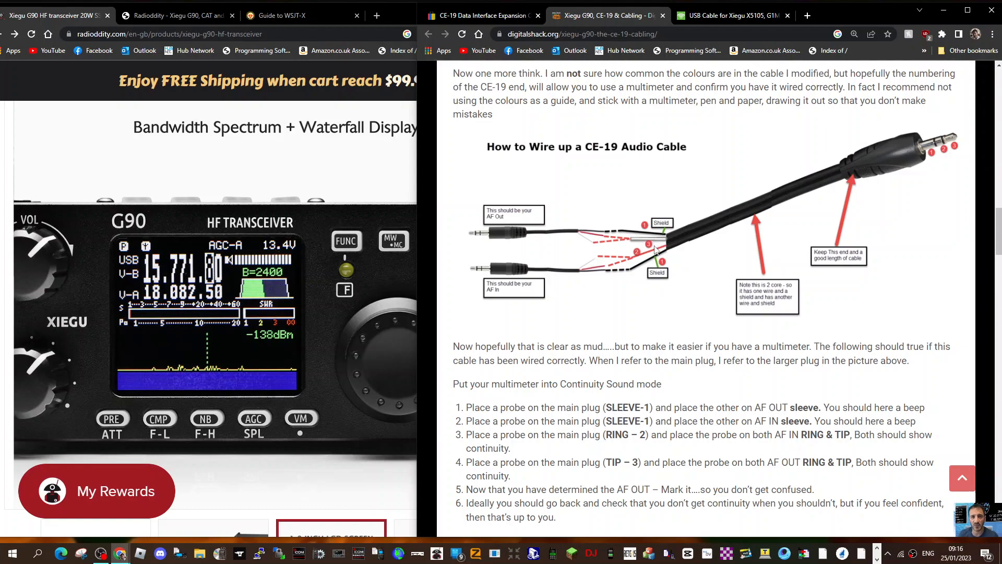
mouse_move(497, 221)
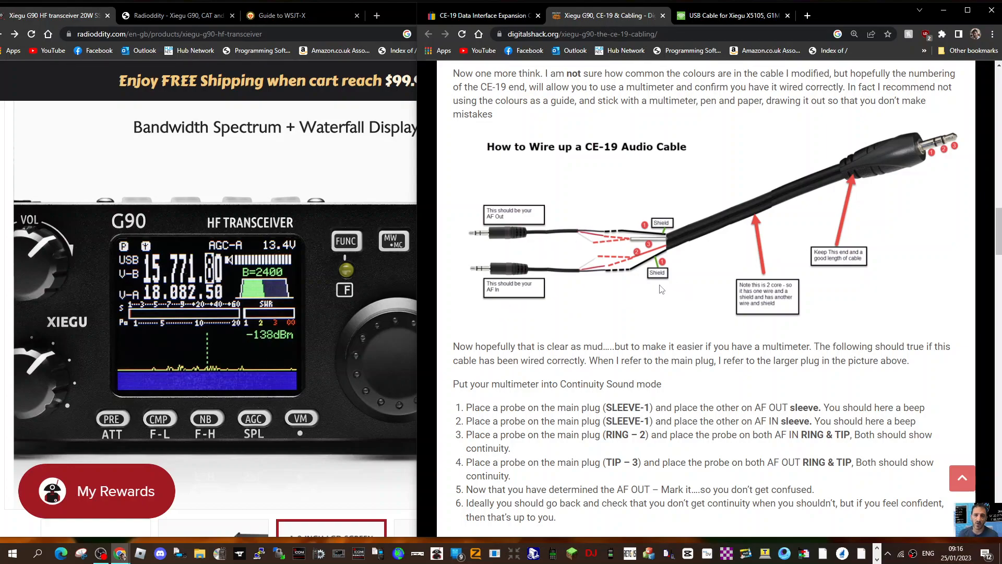
mouse_move(676, 283)
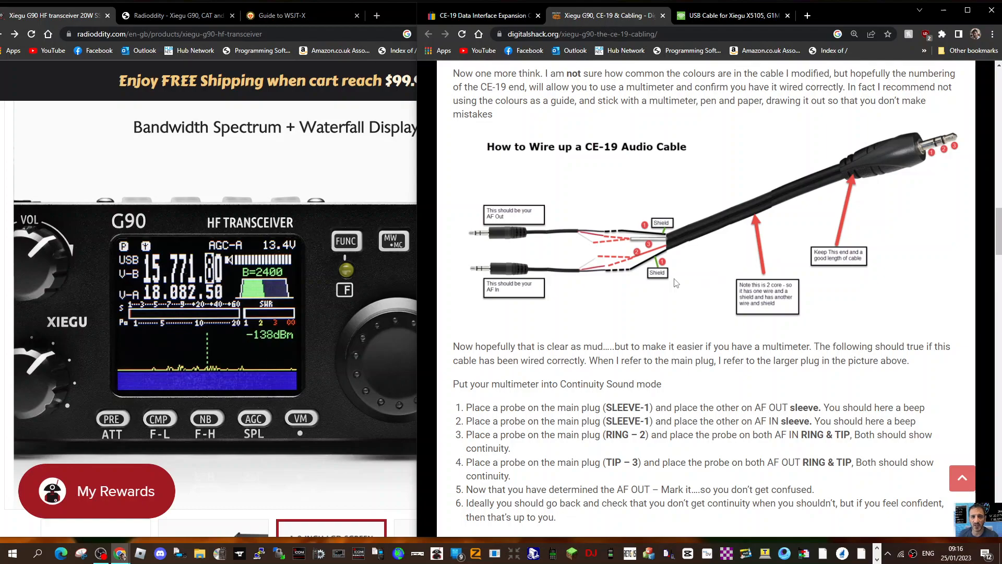
mouse_move(945, 158)
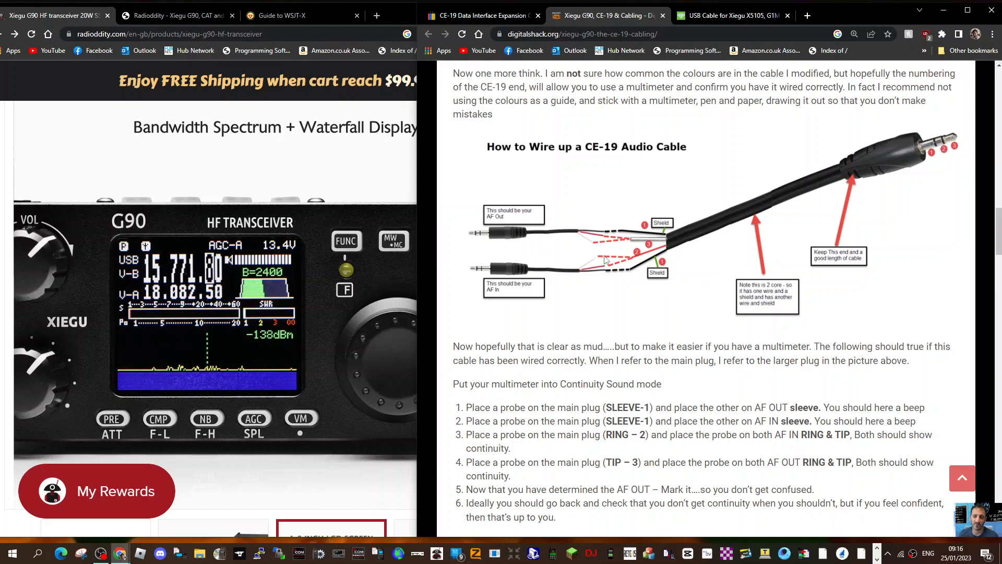
mouse_move(685, 216)
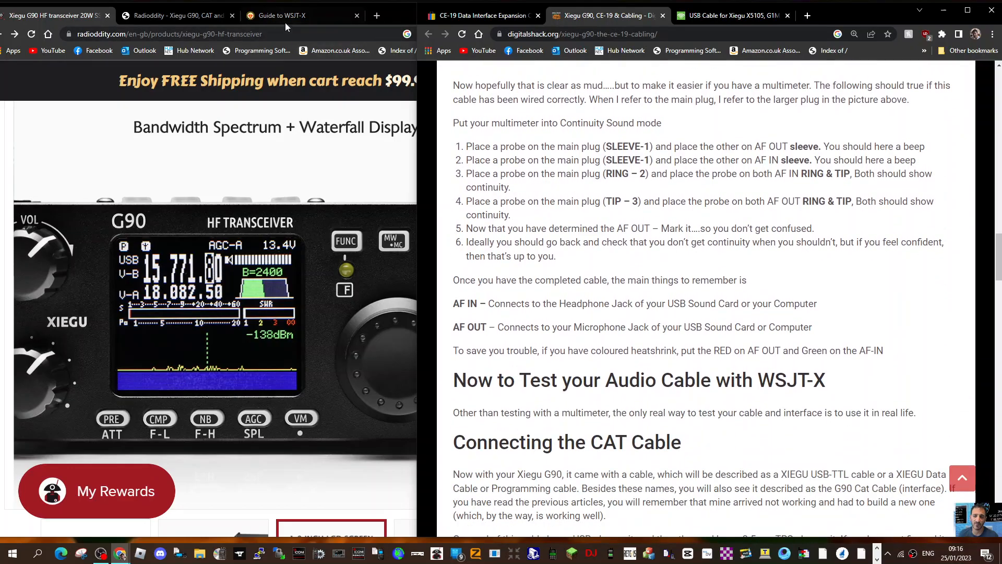
Step: Switch to the Radioddity G90 CAT guide PDF at page 3 defining IO-port, CAT and CE-19
click(178, 16)
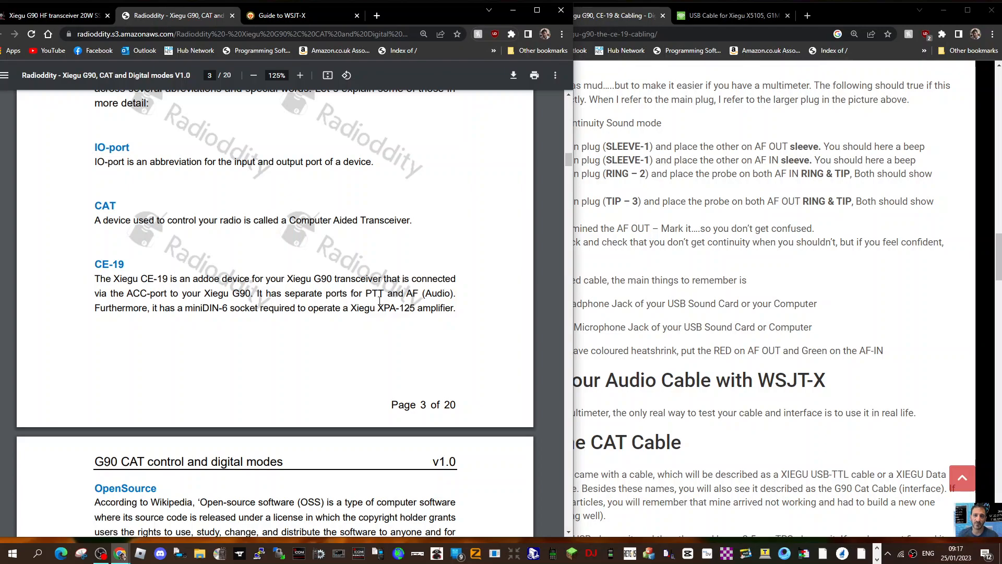
mouse_move(335, 315)
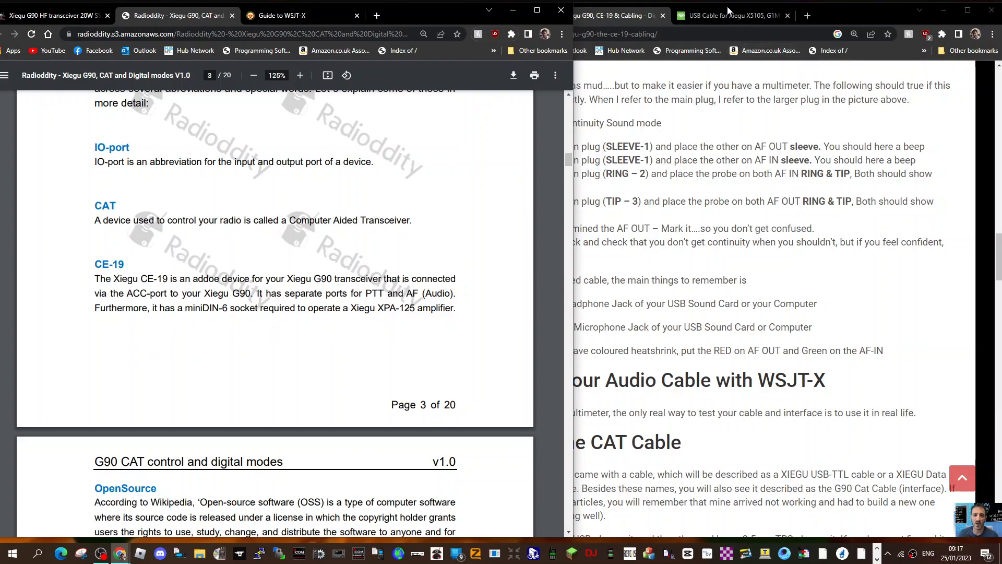
Step: Switch to the sinotel.co.uk USB CAT cable listing showing the blue USB-to-3.5mm lead photo
click(728, 15)
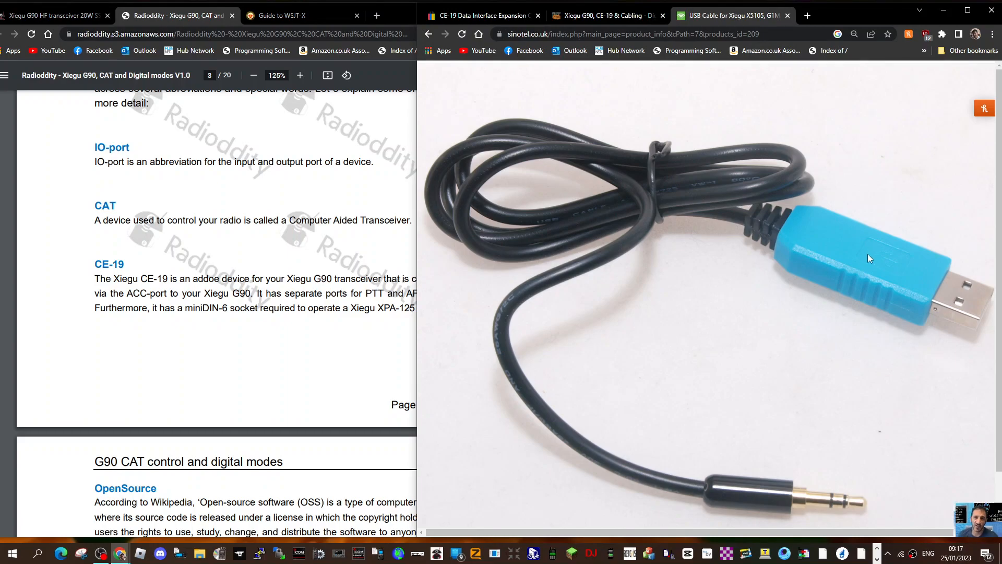
mouse_move(856, 267)
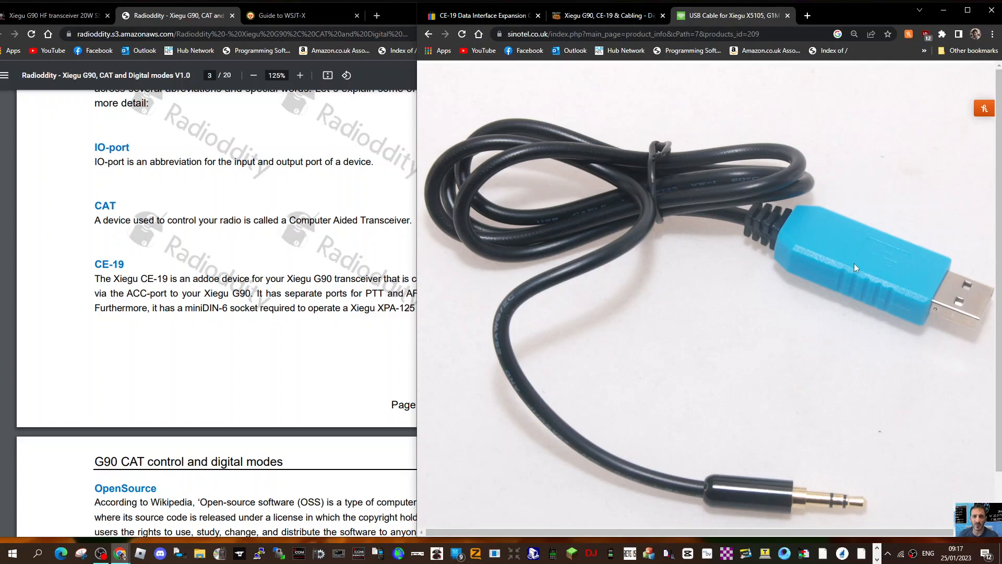
mouse_move(833, 220)
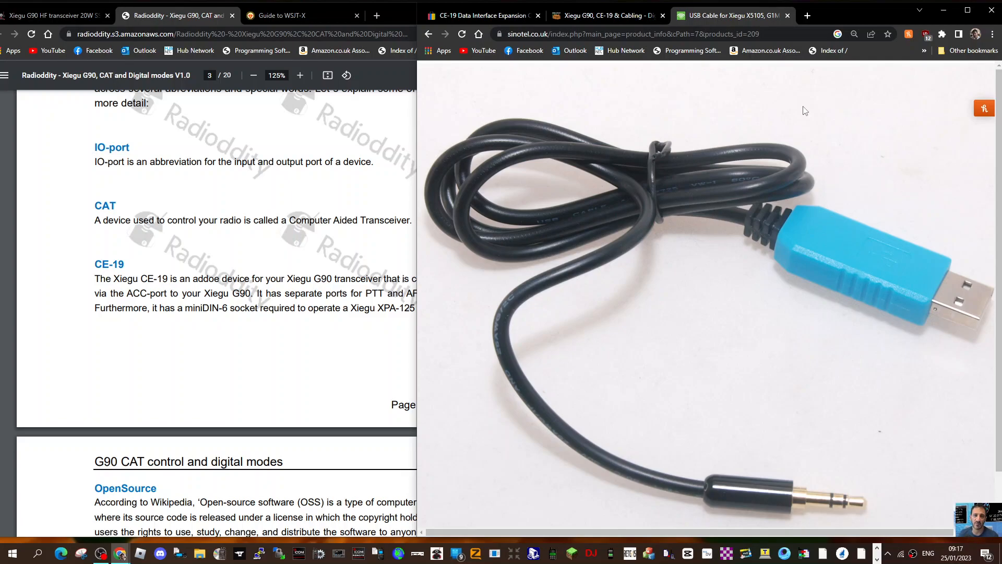
Step: Show the cabling guide's CAT port diagram beside the radioddity G90 transceiver product page
click(604, 16)
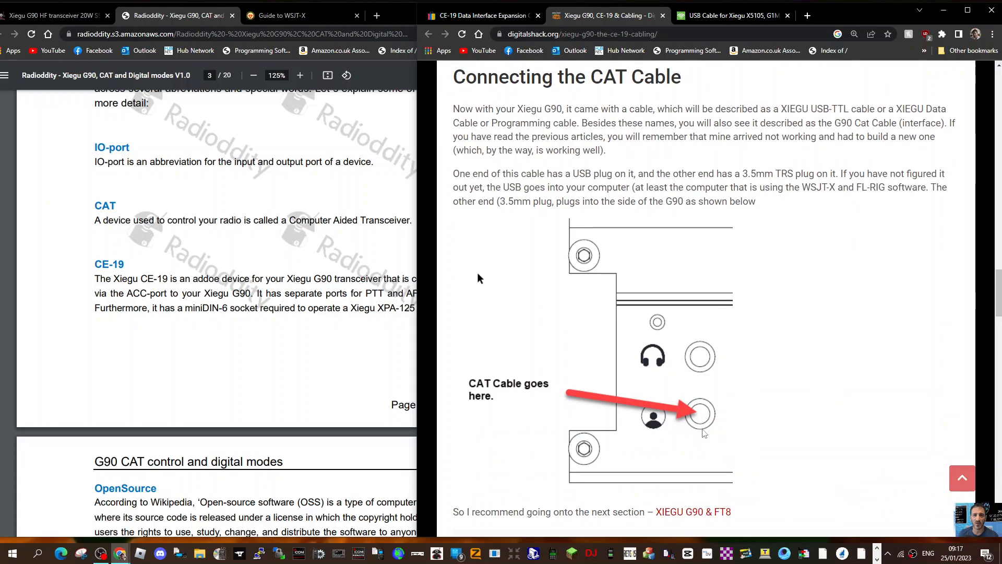
mouse_move(714, 358)
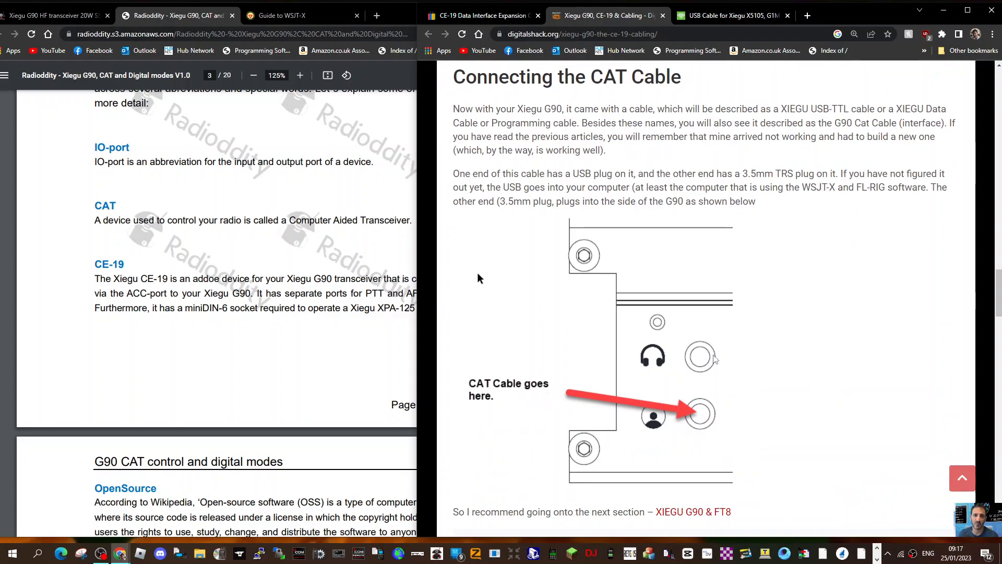
scroll(down, 3)
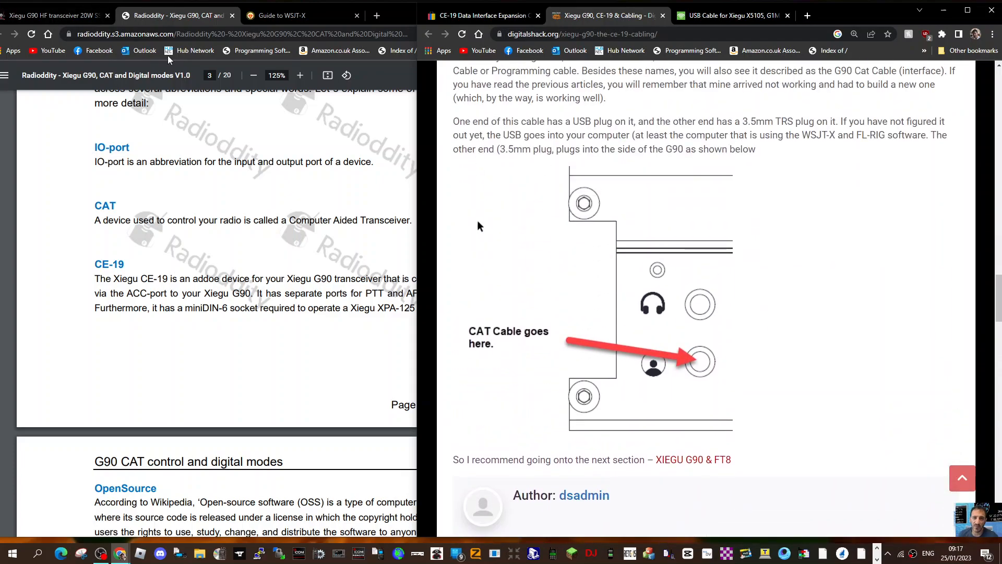
click(57, 14)
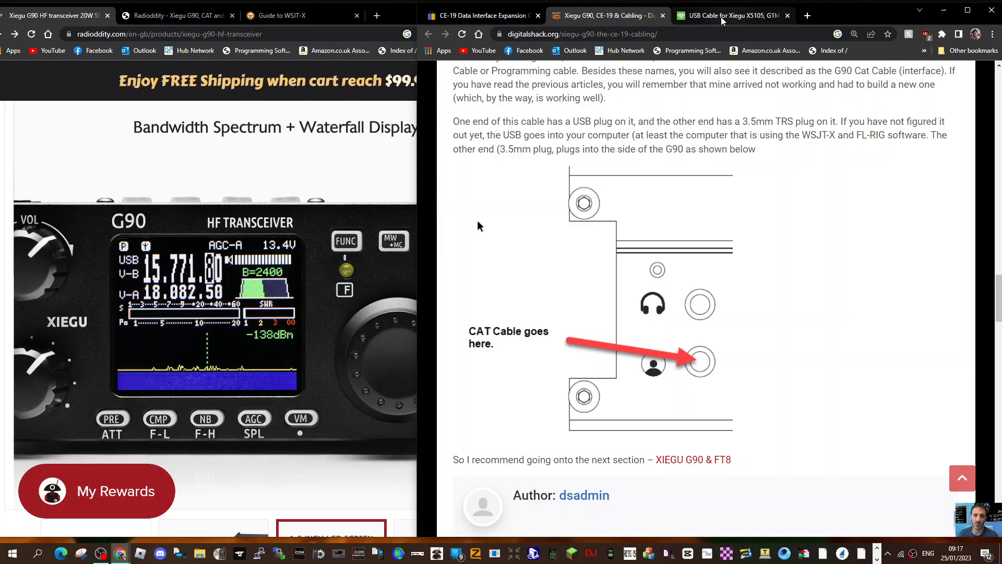
scroll(down, 3)
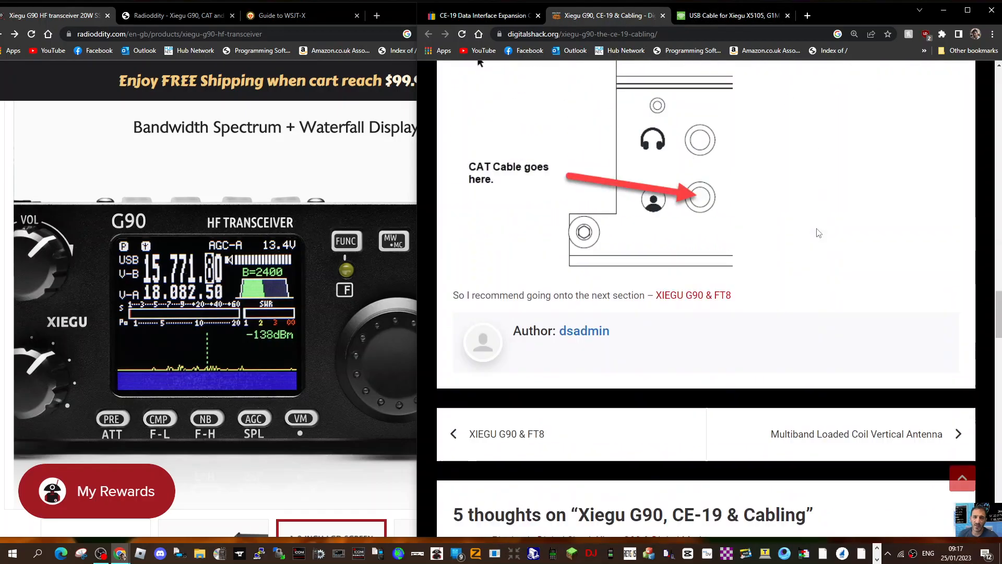
scroll(down, 3)
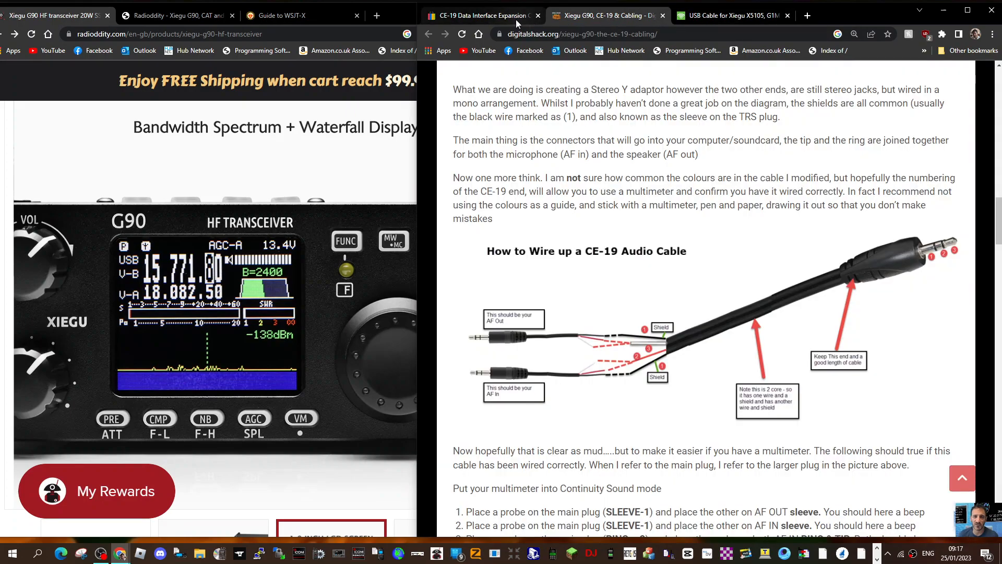
mouse_move(787, 324)
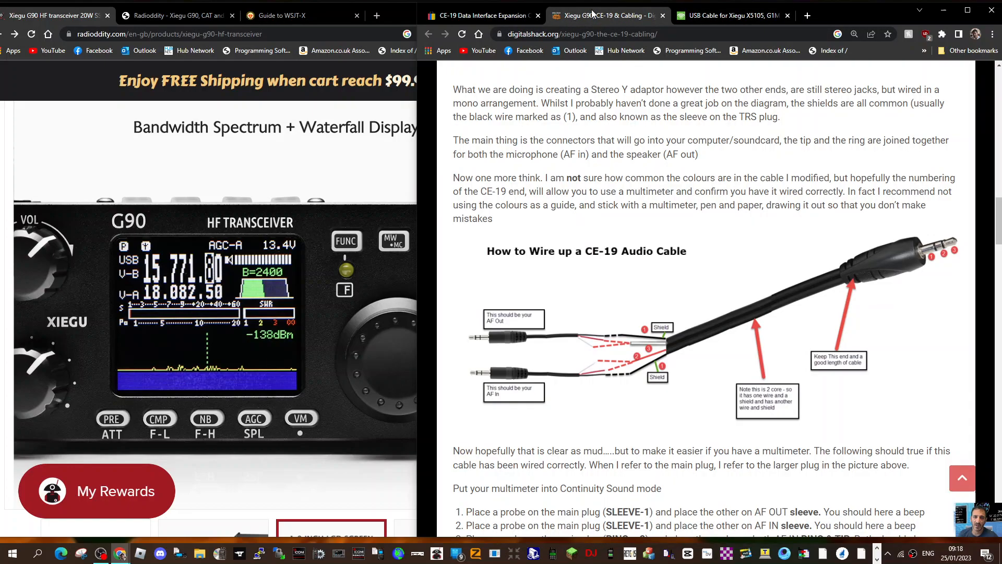
mouse_move(439, 55)
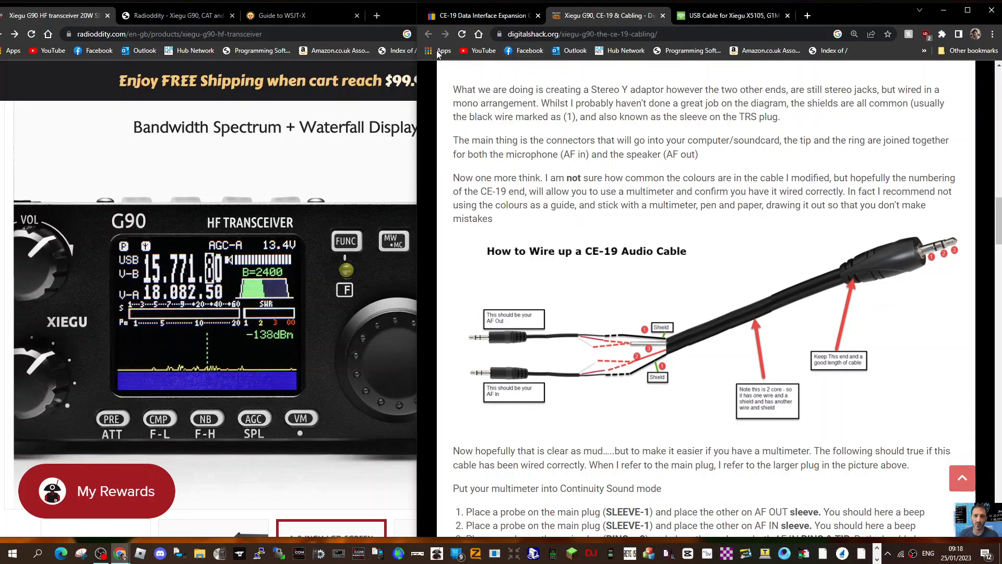